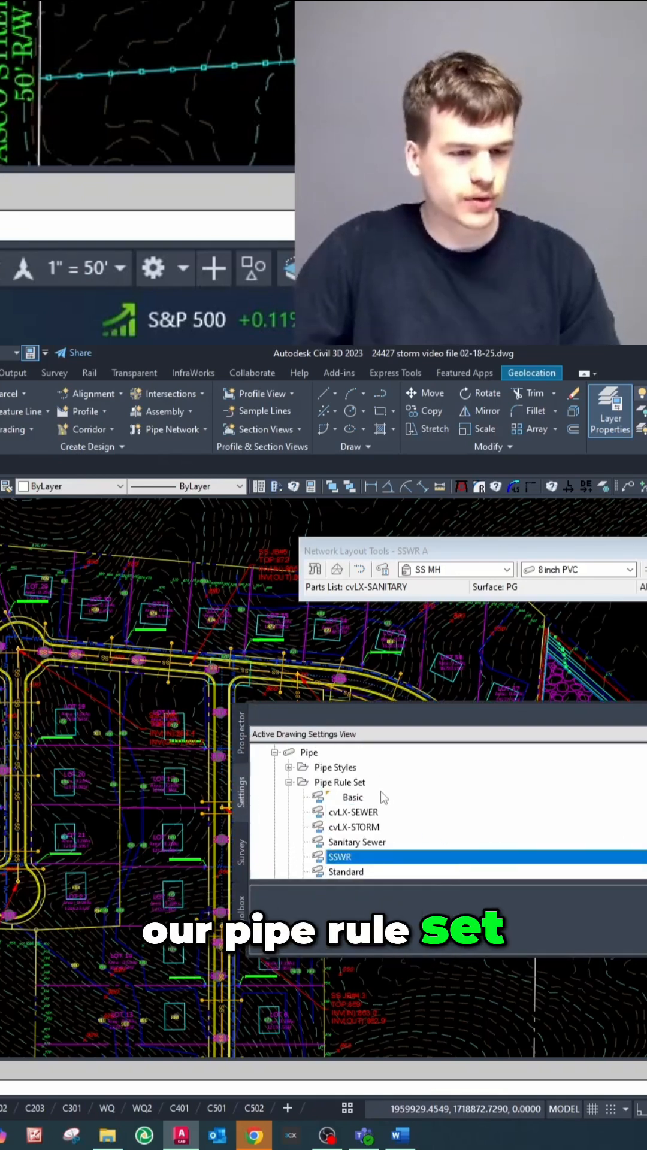
# - Replace all uses of the Basic pipe rule set with SSWR and collapse the list
pyautogui.click(352, 797)
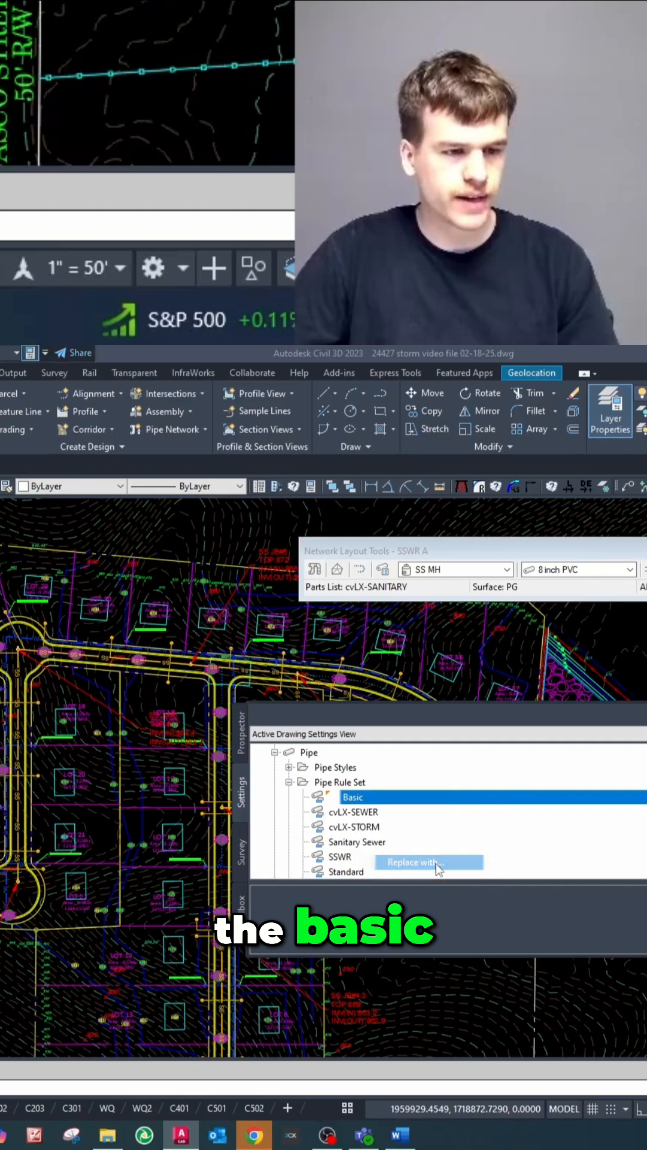
pyautogui.click(414, 862)
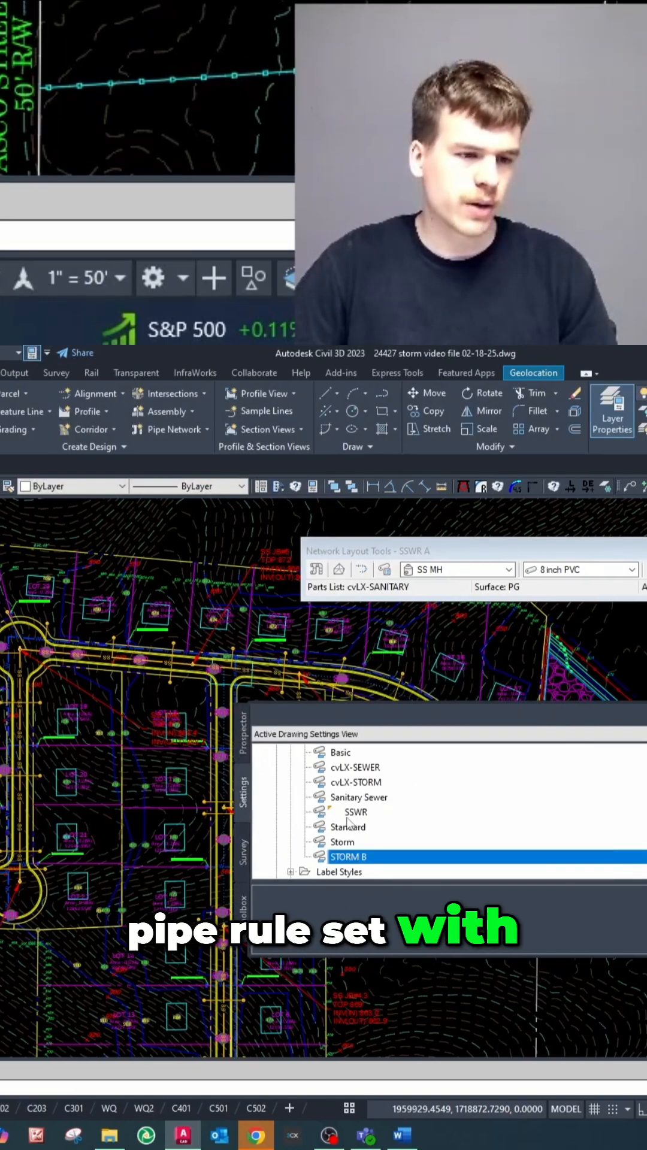
pyautogui.scroll(3)
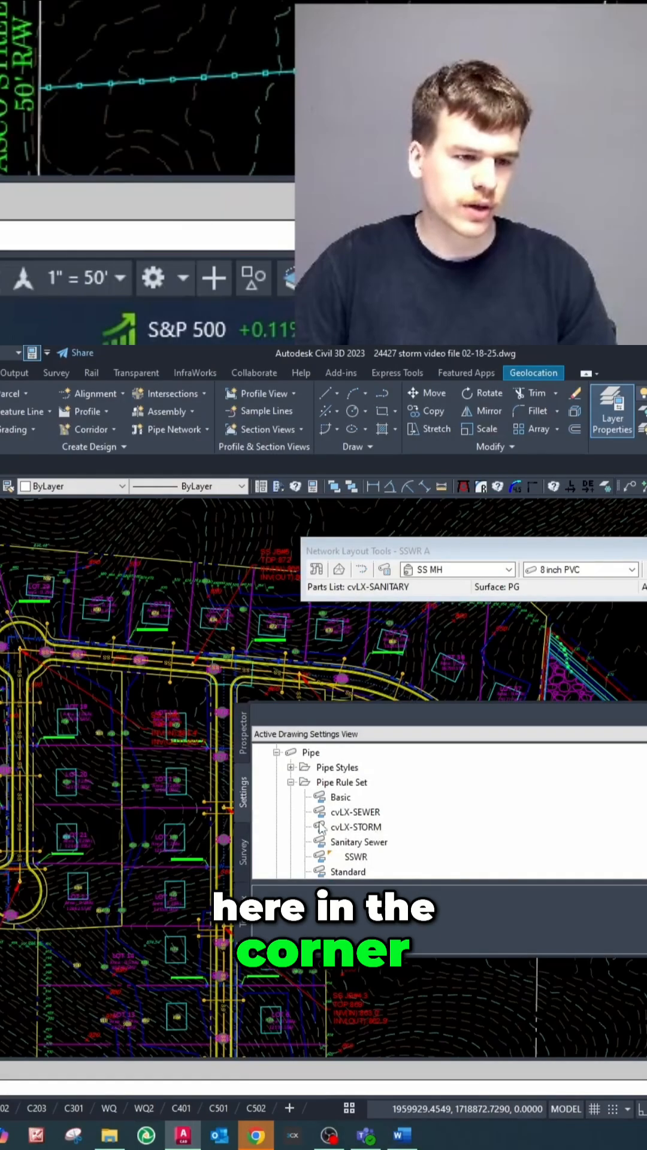
pyautogui.click(340, 782)
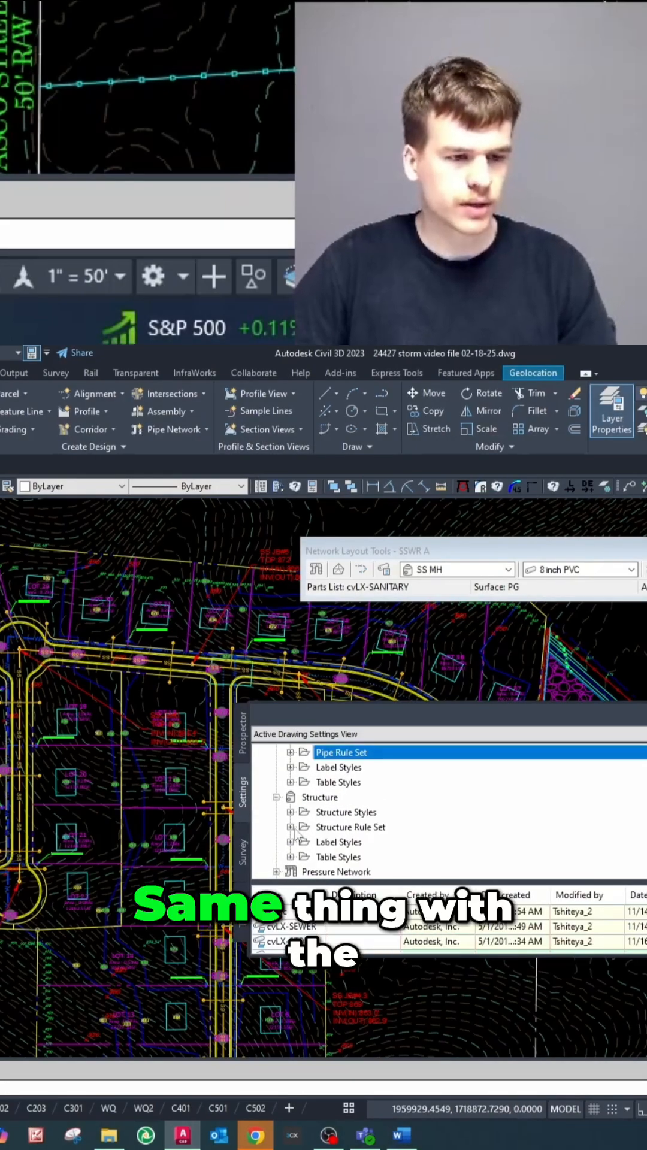
# - Replace the Standard structure rule set with SSWR, then act on the STORM B rule set
pyautogui.rightClick(356, 826)
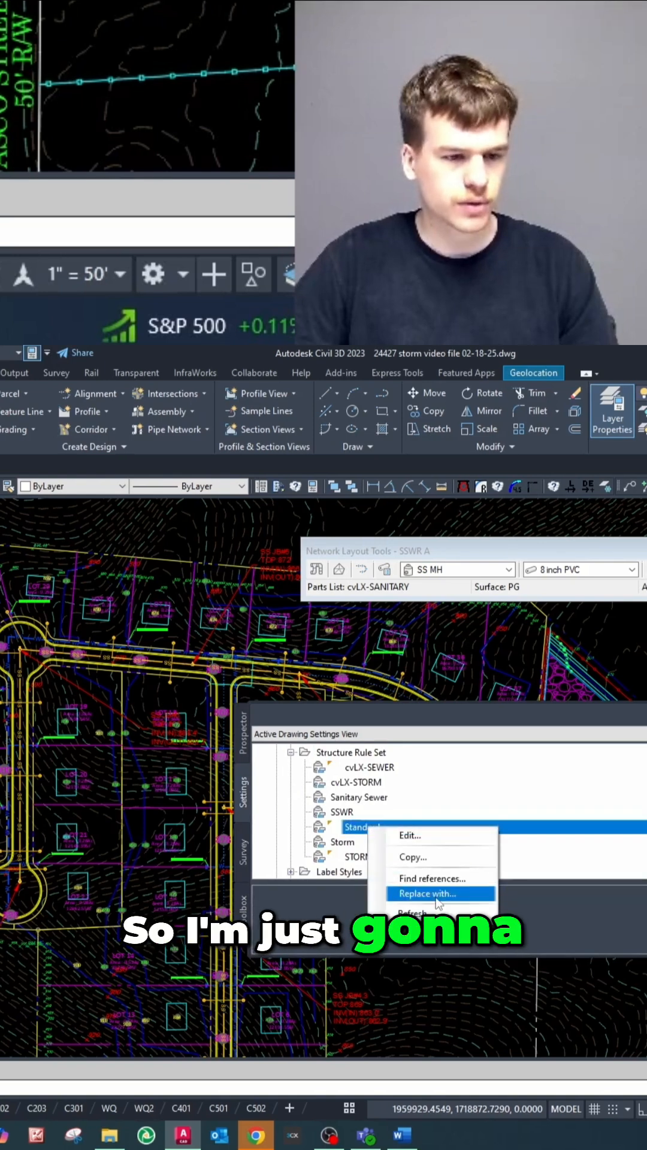
pyautogui.click(425, 893)
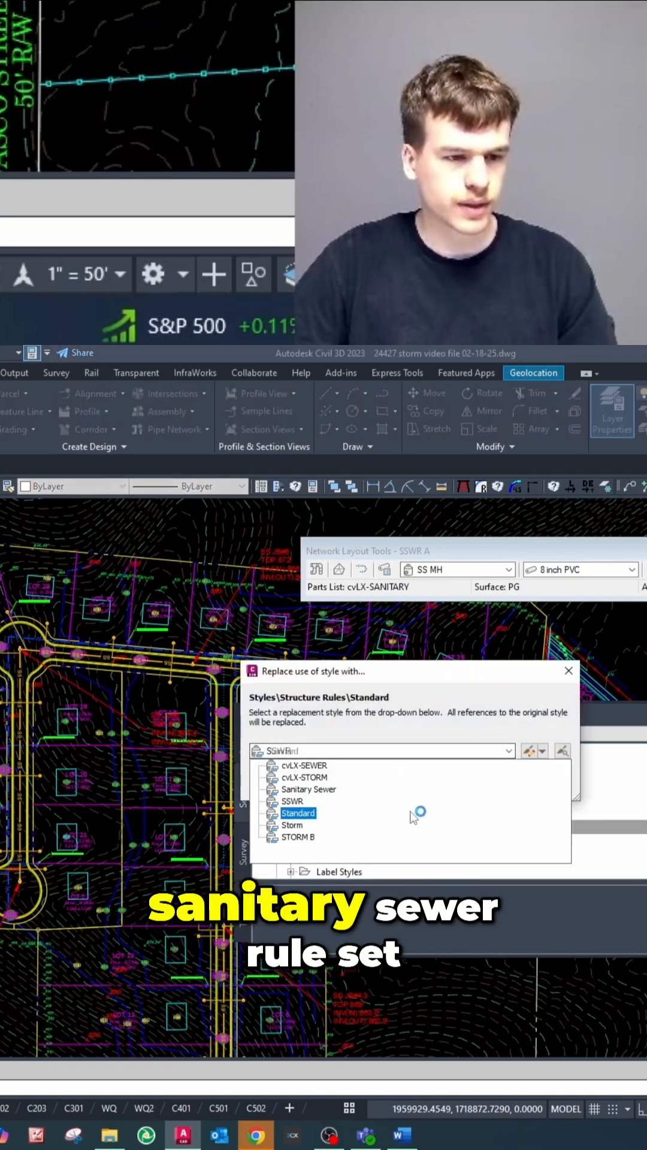
pyautogui.rightClick(360, 856)
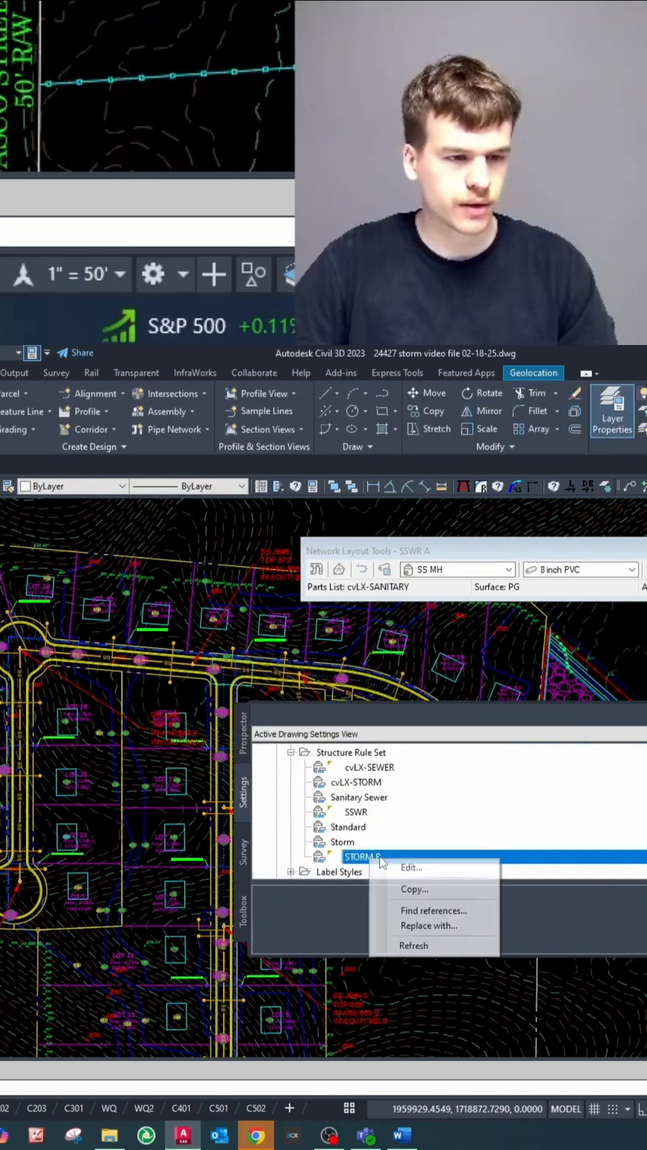
pyautogui.click(428, 924)
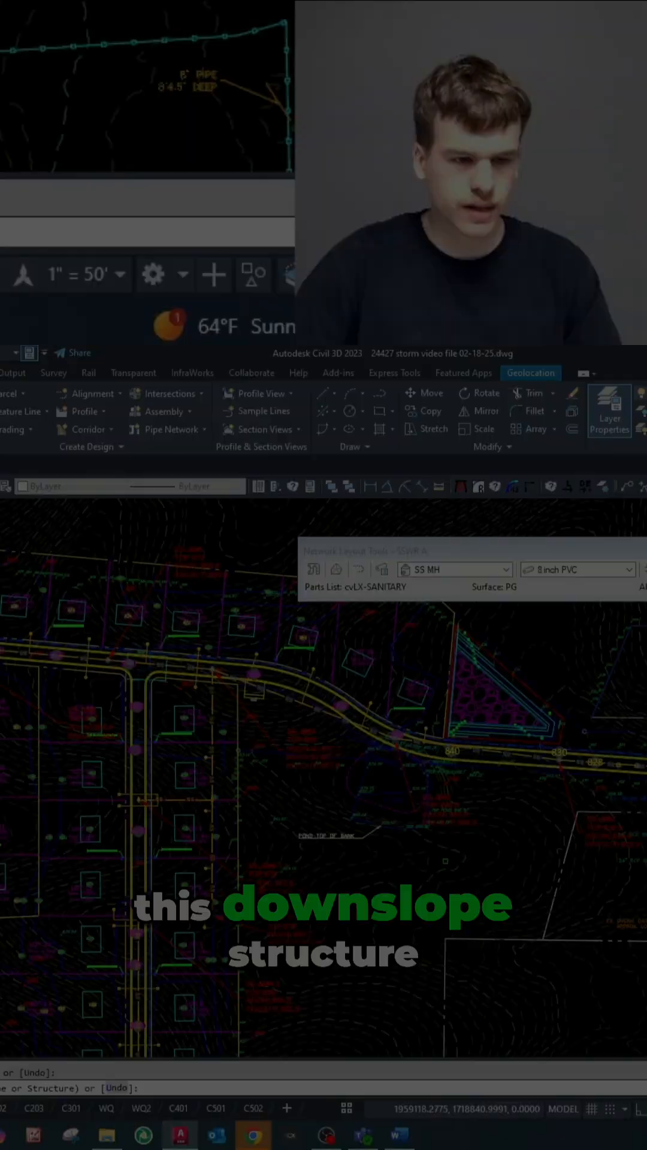
# - Confirm the picked sanitary pipe run to apply the sewer rules
pyautogui.press('Return')
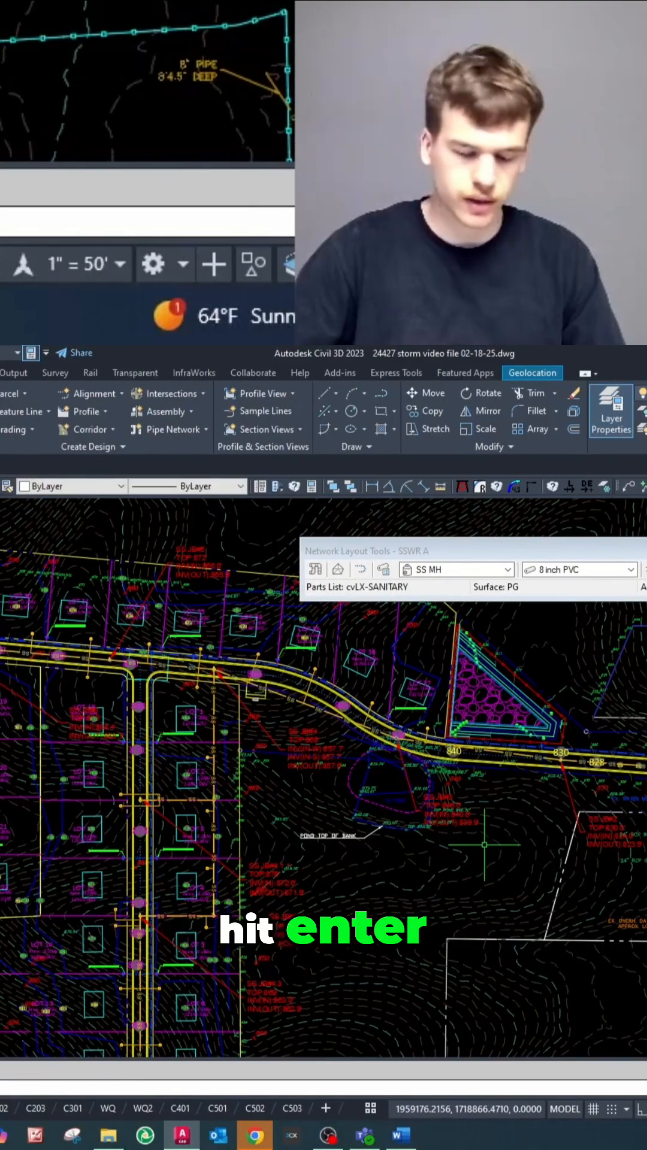